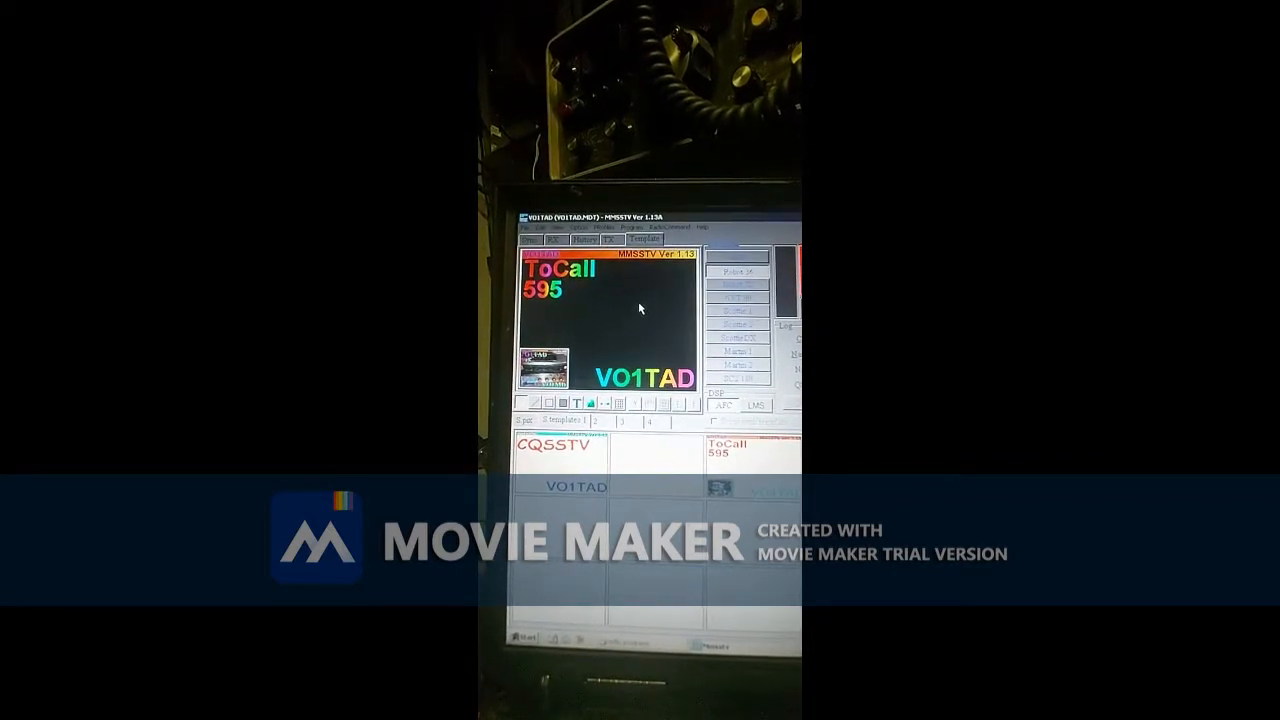
Copy the received rocks photo from History and place it in the template's small picture frame.
right_click(640, 308)
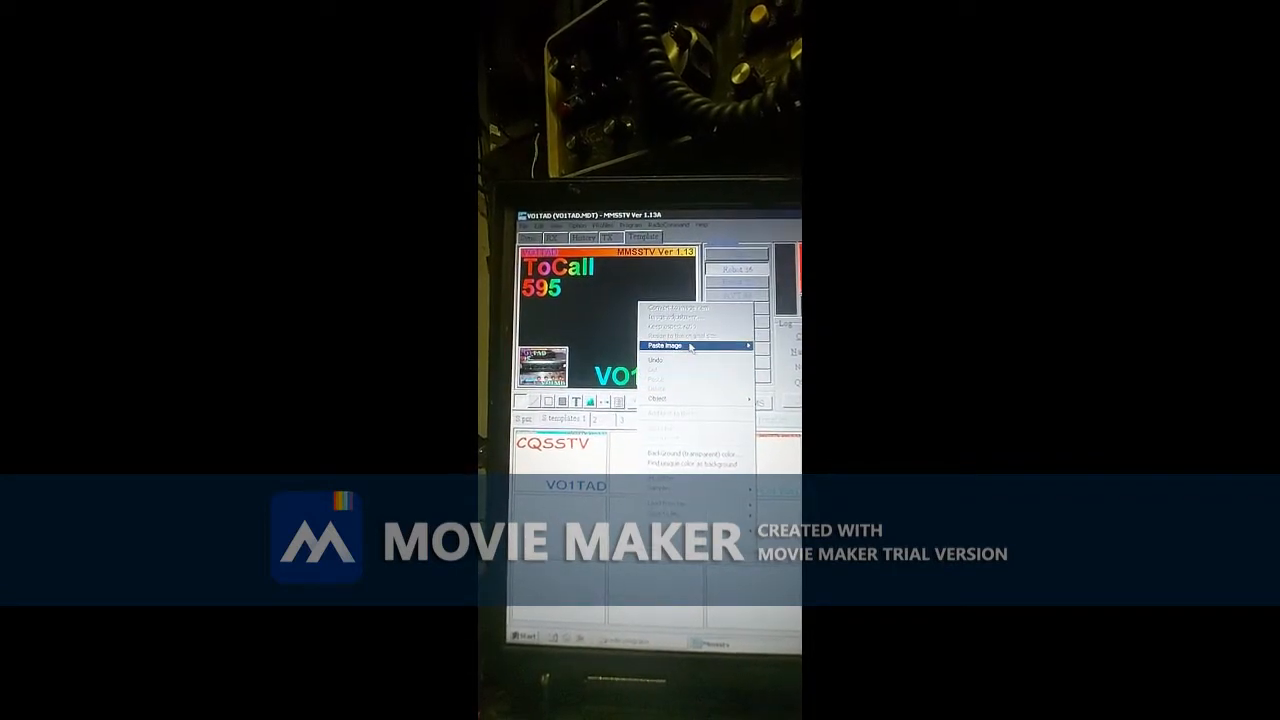
click(678, 345)
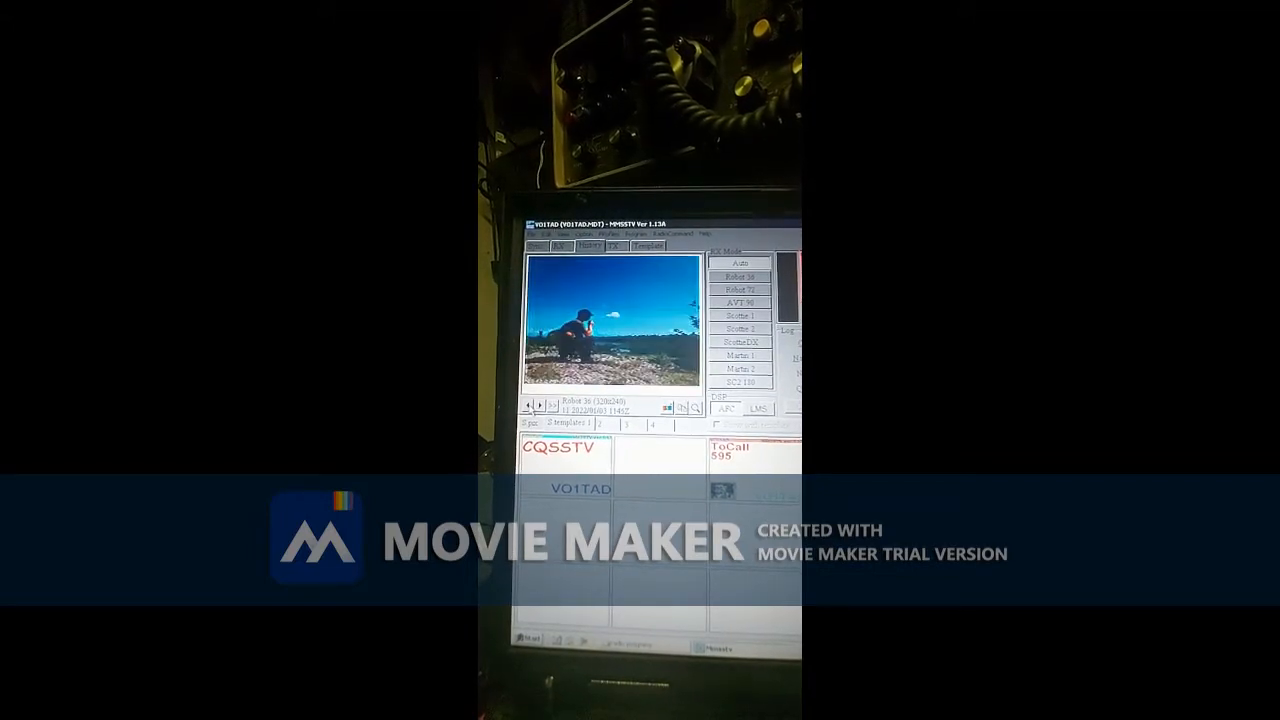
right_click(610, 330)
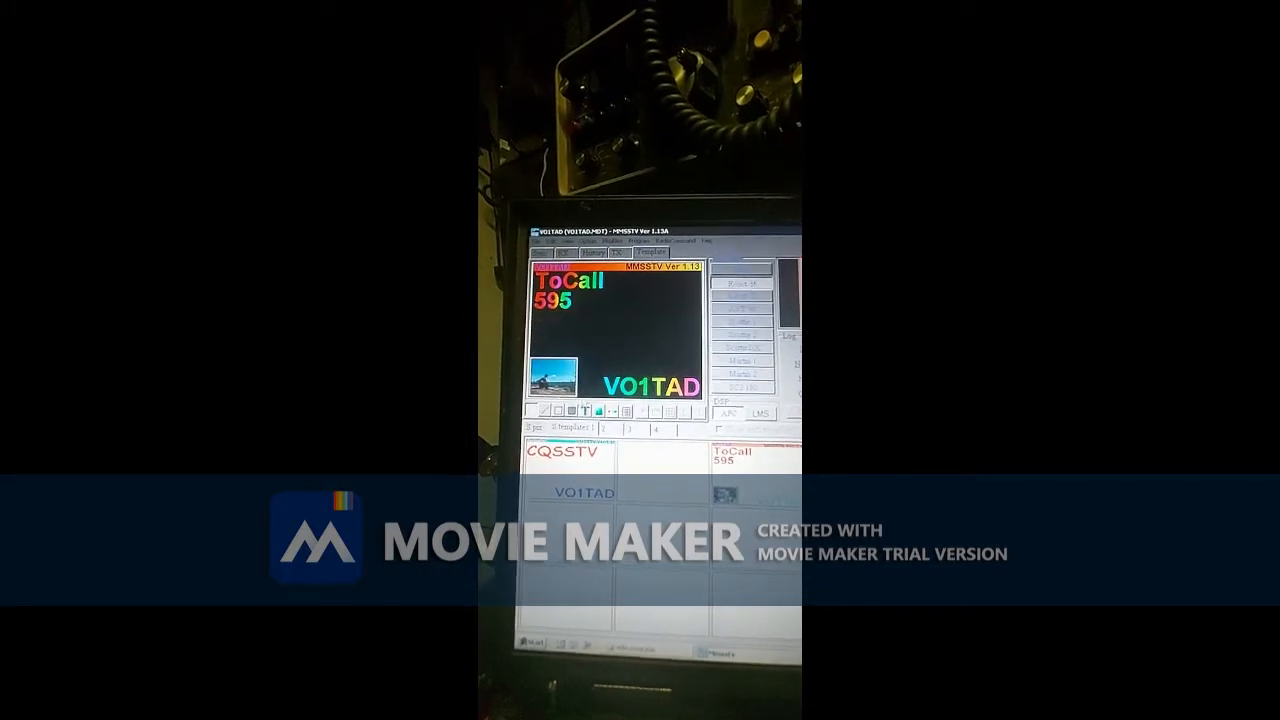
Paste the clipboard radio-equipment photo as the template's full background.
right_click(600, 385)
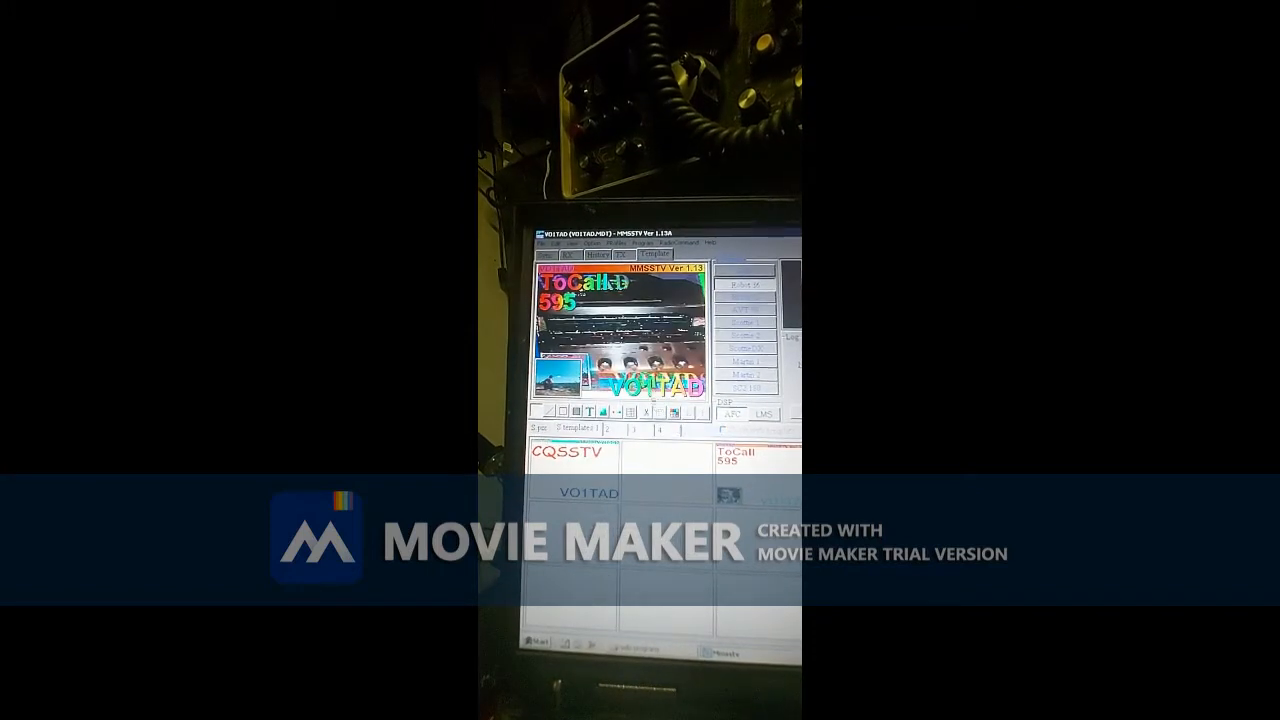
Delete the oversized radio-equipment background, leaving the text and small rocks picture.
right_click(620, 380)
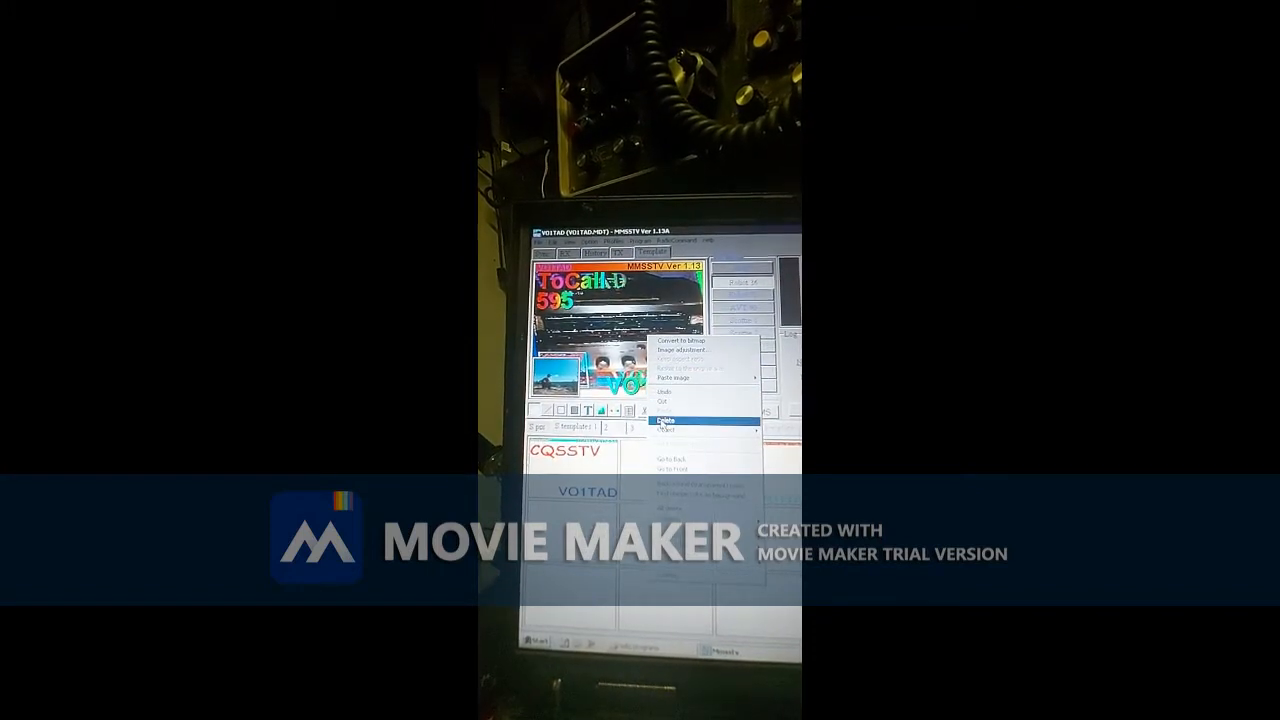
click(662, 418)
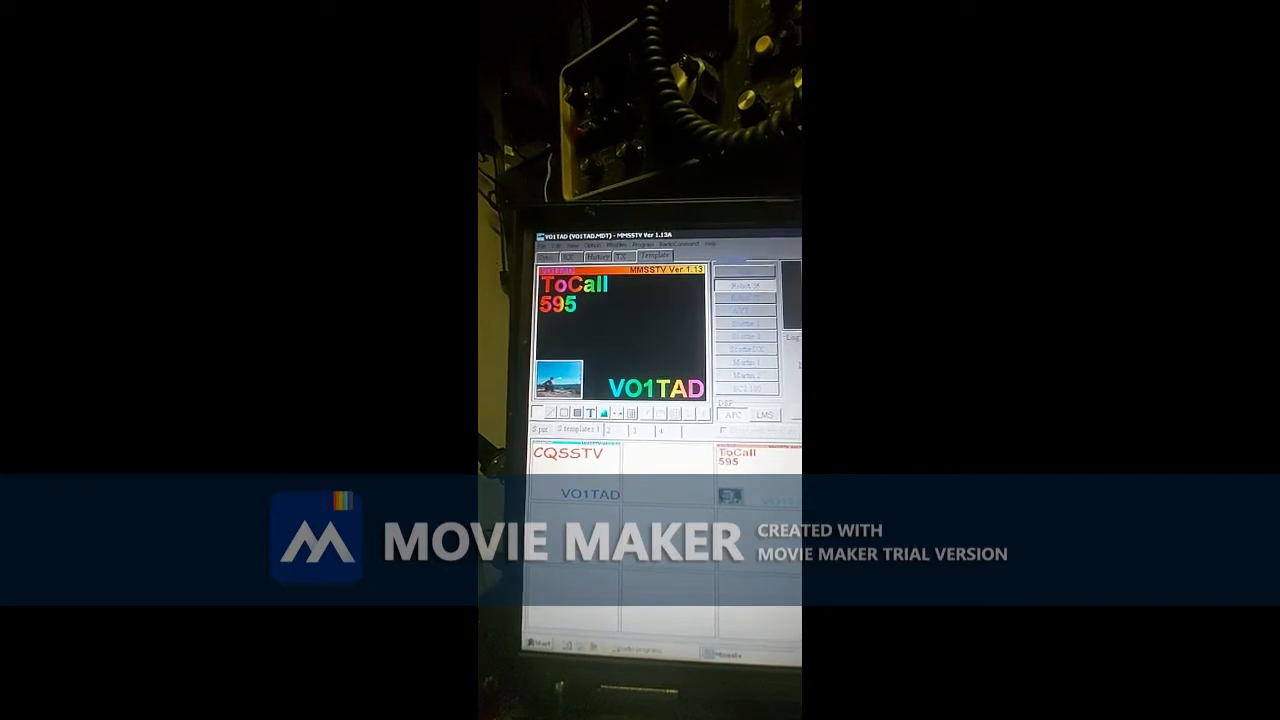
right_click(565, 390)
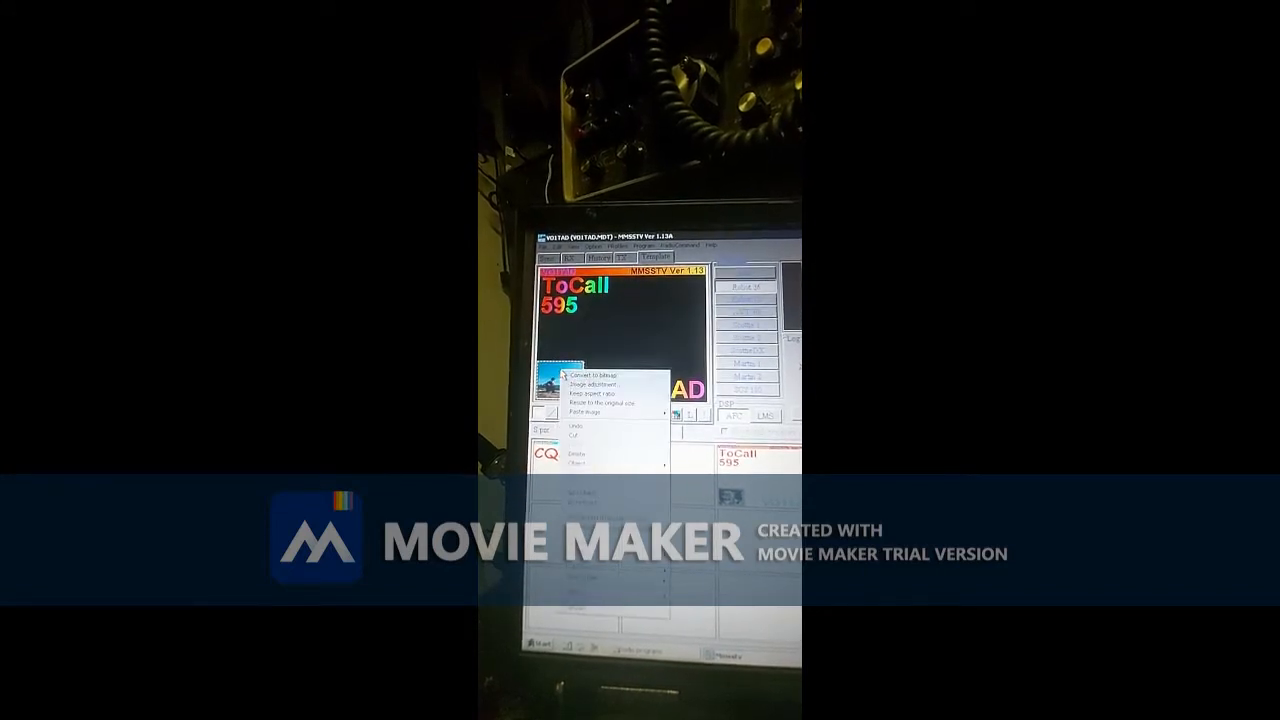